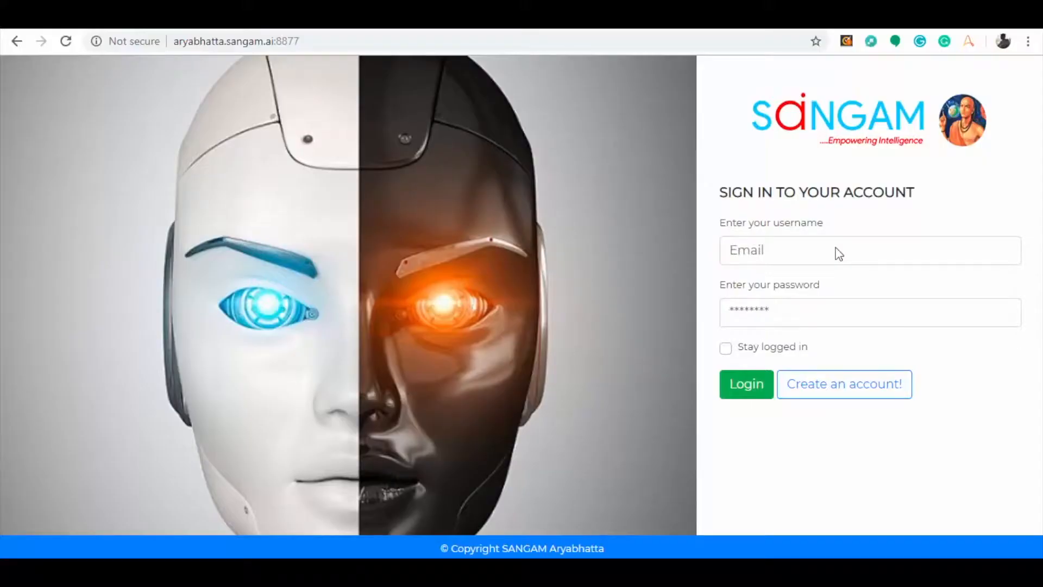
Step: Log in using the saved email and password
click(869, 249)
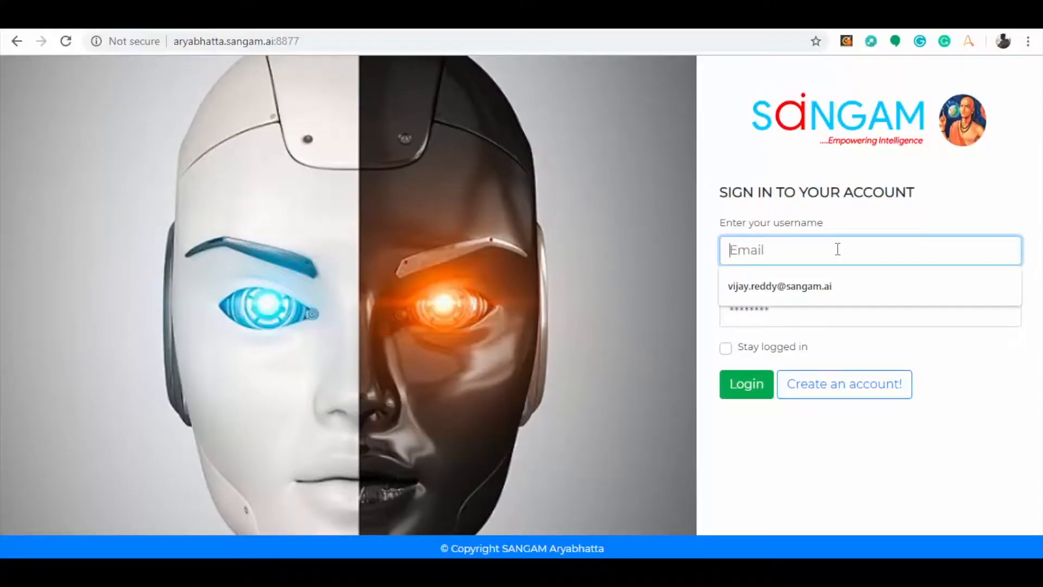
click(778, 285)
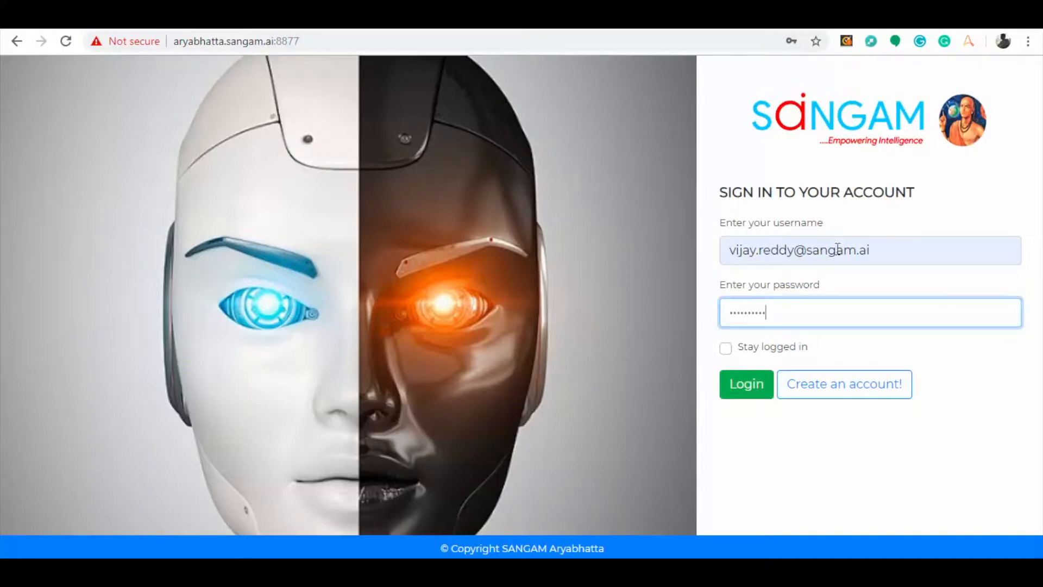
click(745, 384)
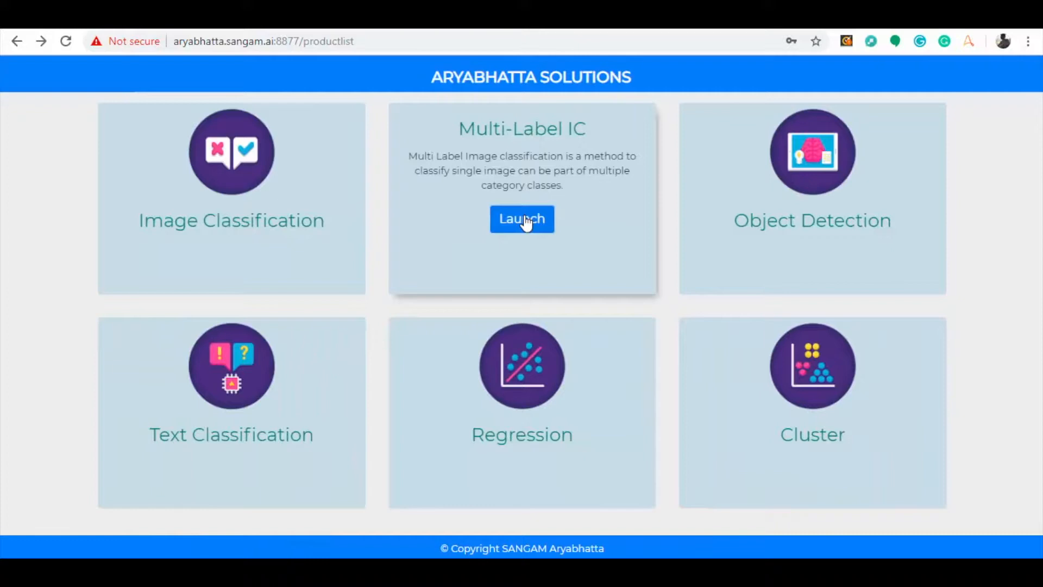
Step: Launch Multi-Label IC and add a new project named car_rentals
click(521, 219)
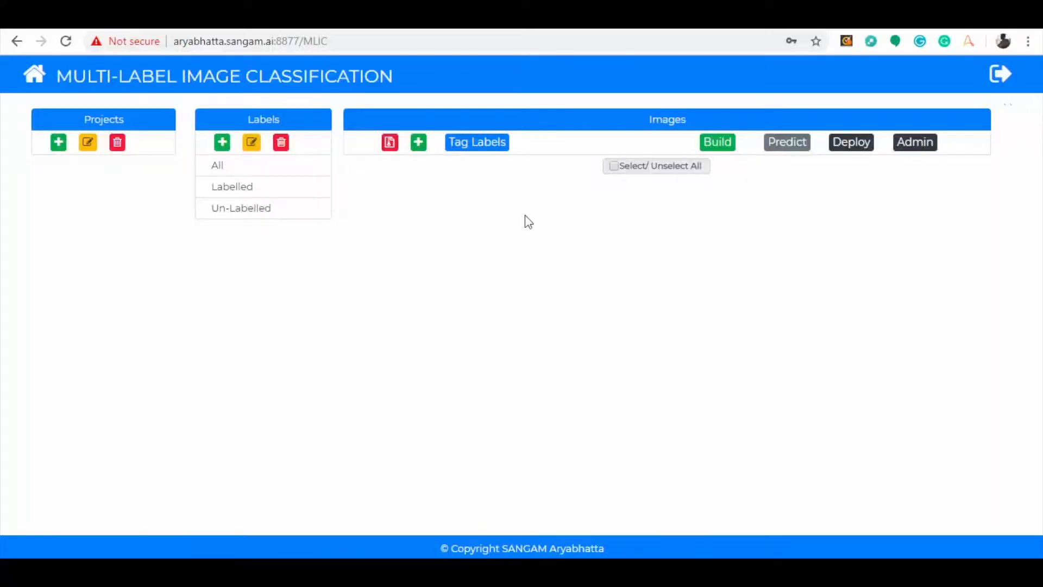
mouse_move(75, 220)
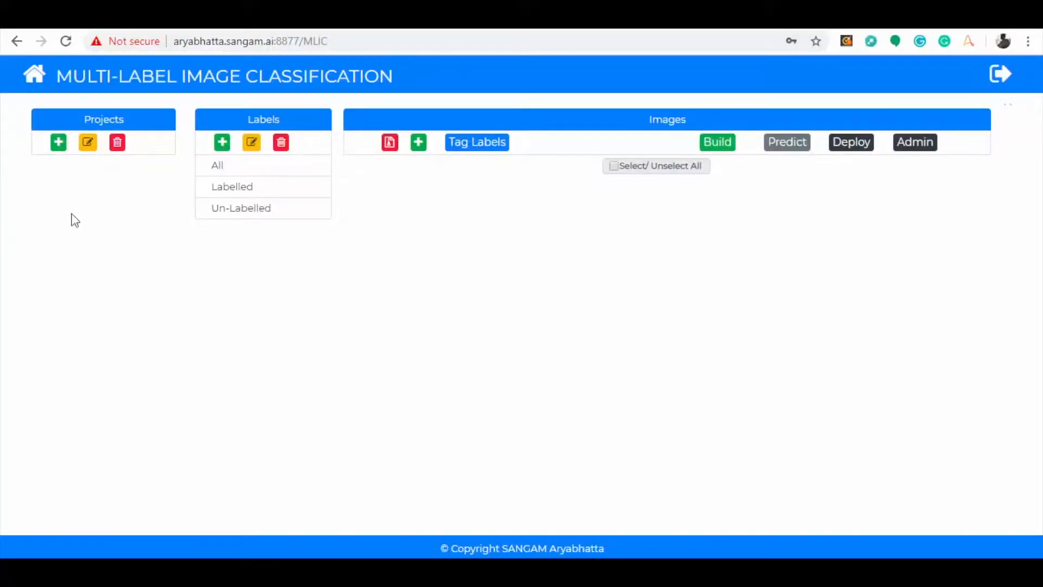
click(59, 142)
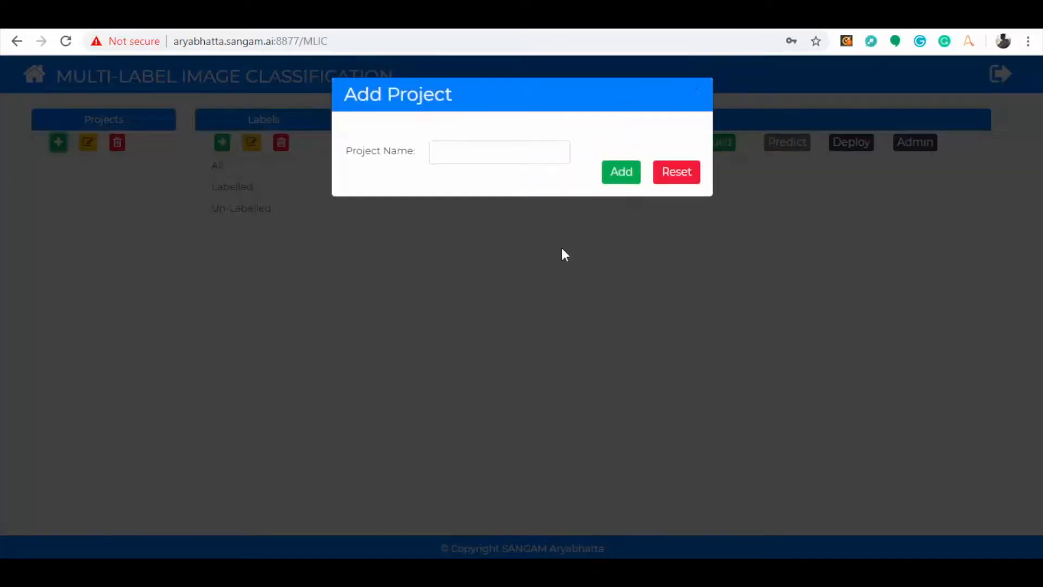
text(car_re)
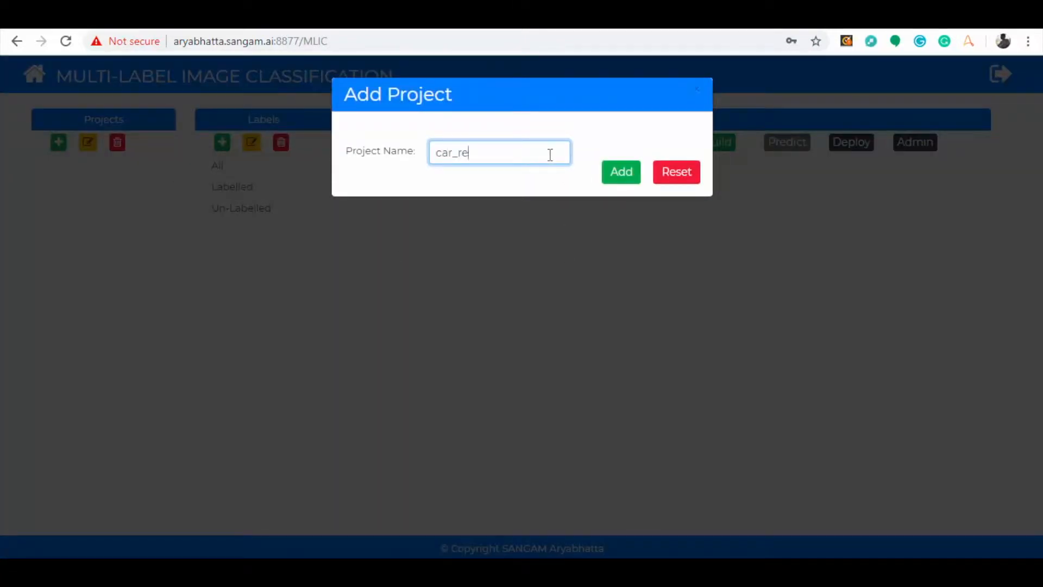
click(620, 172)
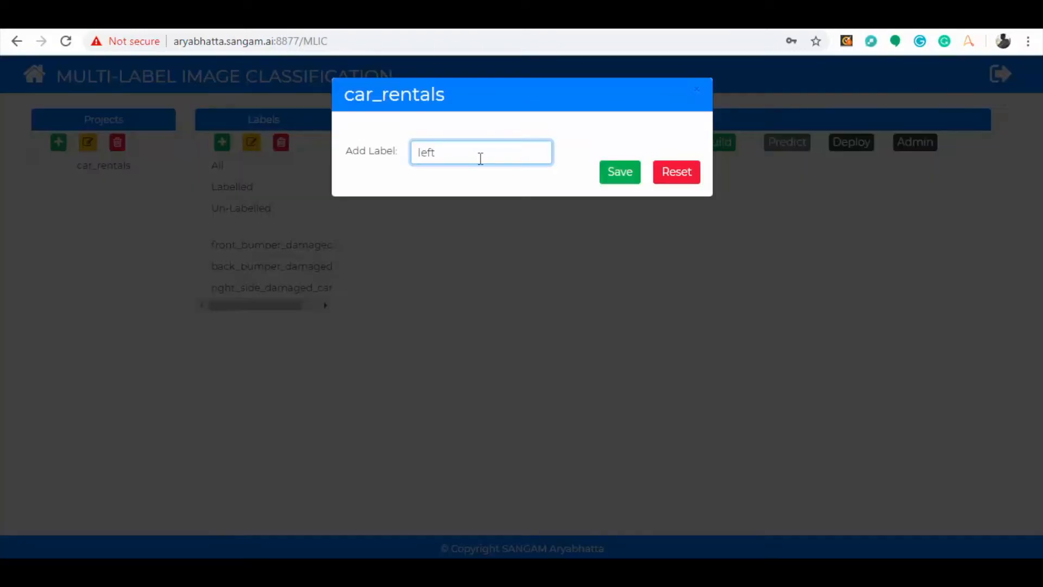
Step: Save the windshield damage label and open the image upload window
text(windshield_damaged_c)
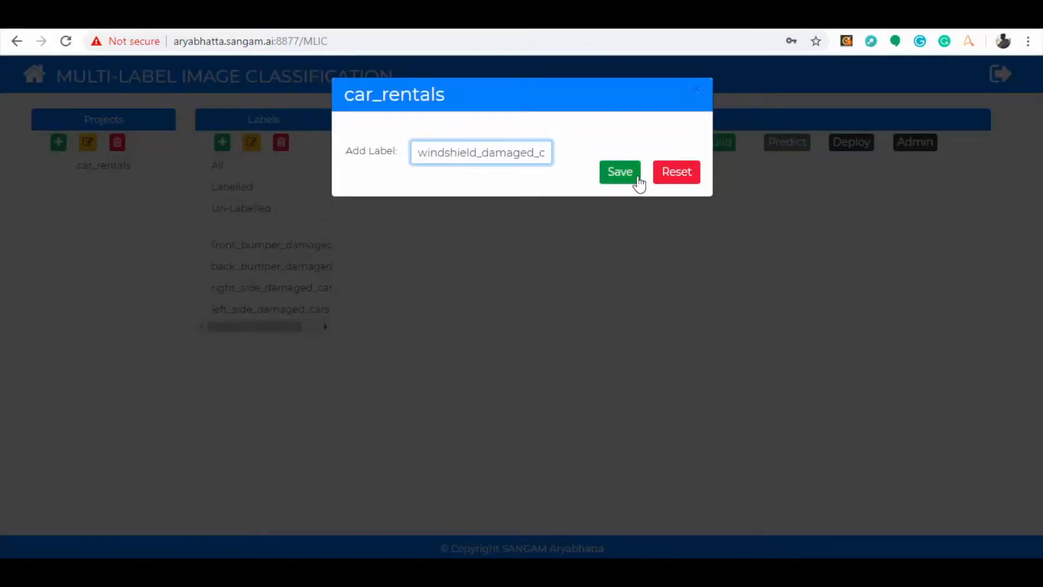
click(618, 172)
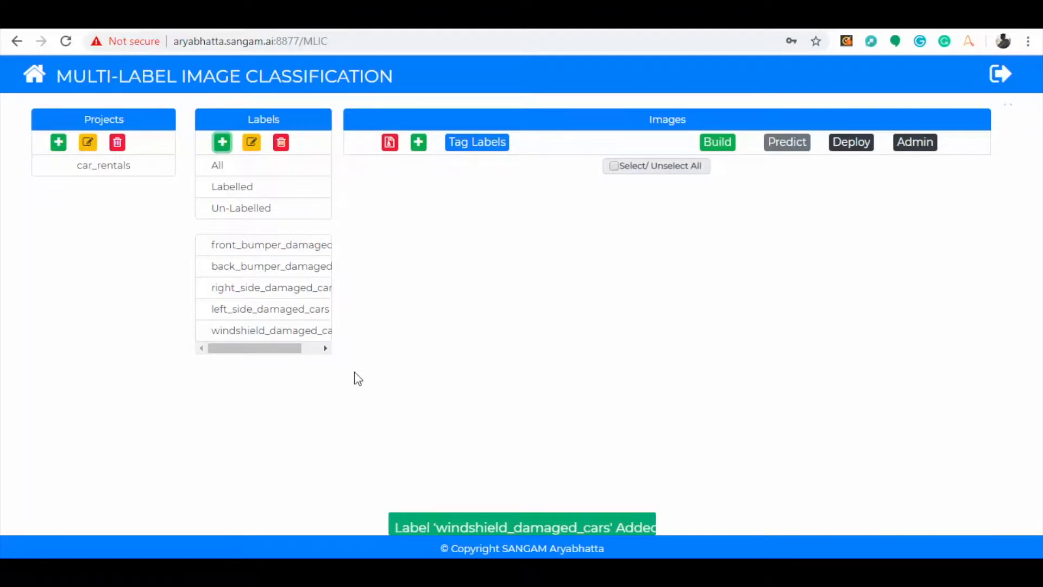
click(418, 142)
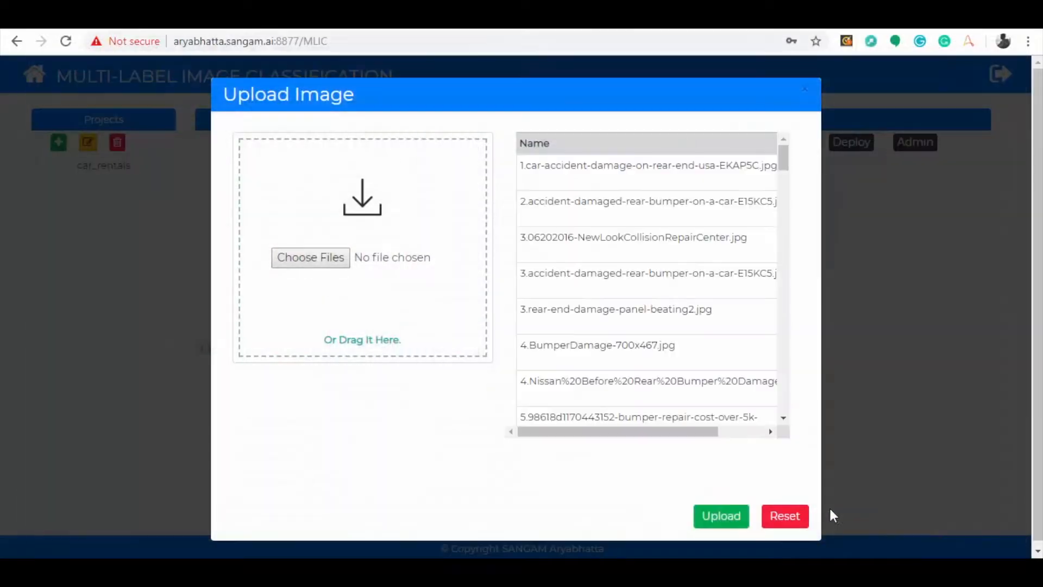
Step: Upload the chosen car images and tag them back_bumper_damaged_cars
click(803, 88)
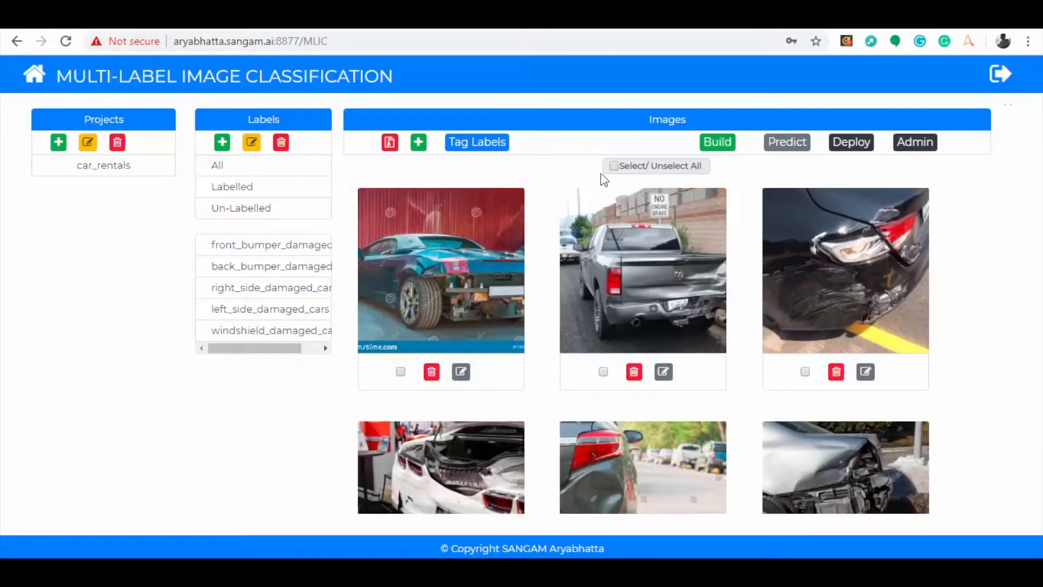
click(476, 142)
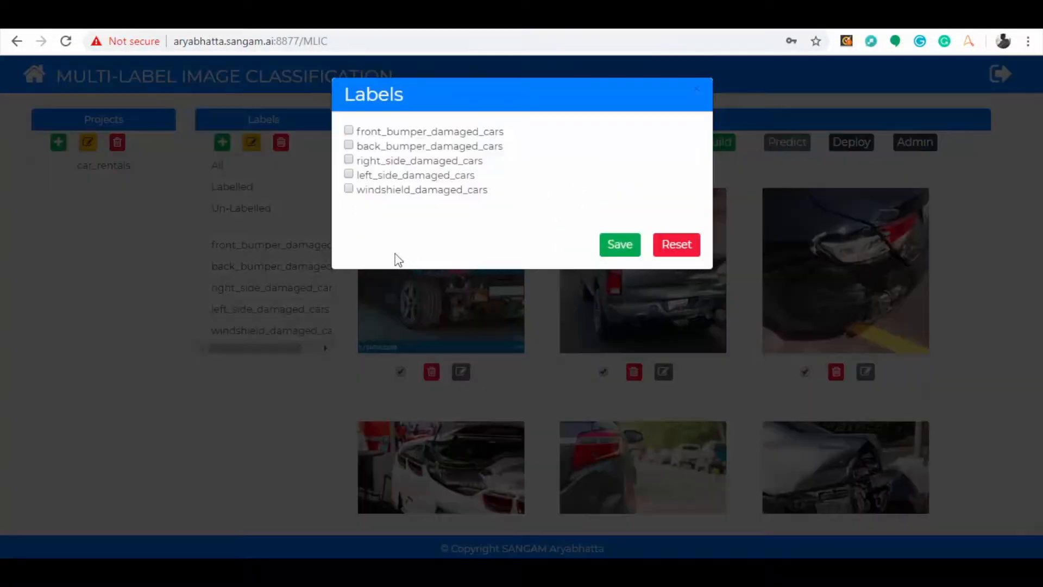
click(349, 145)
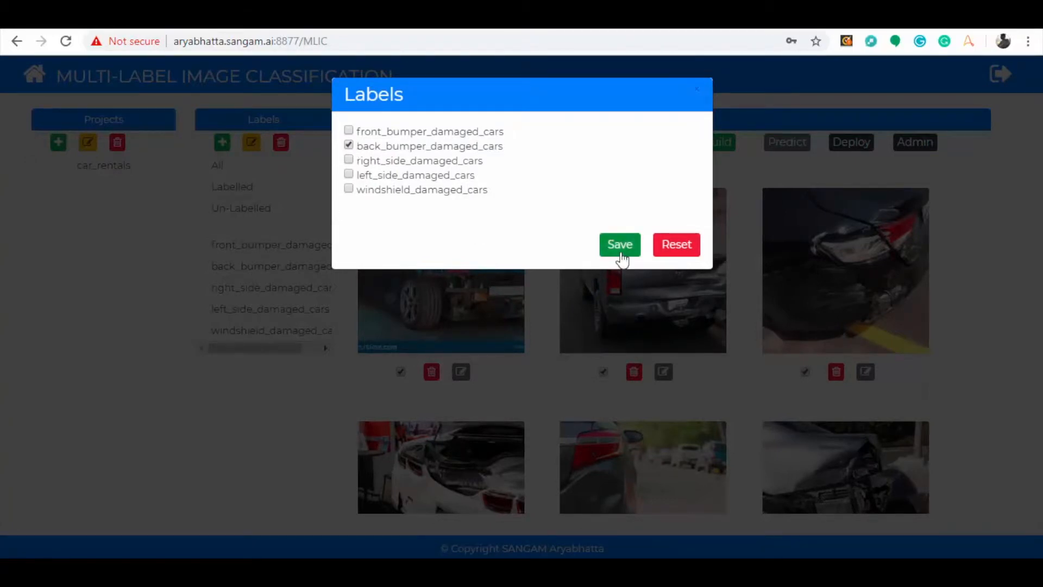
click(619, 244)
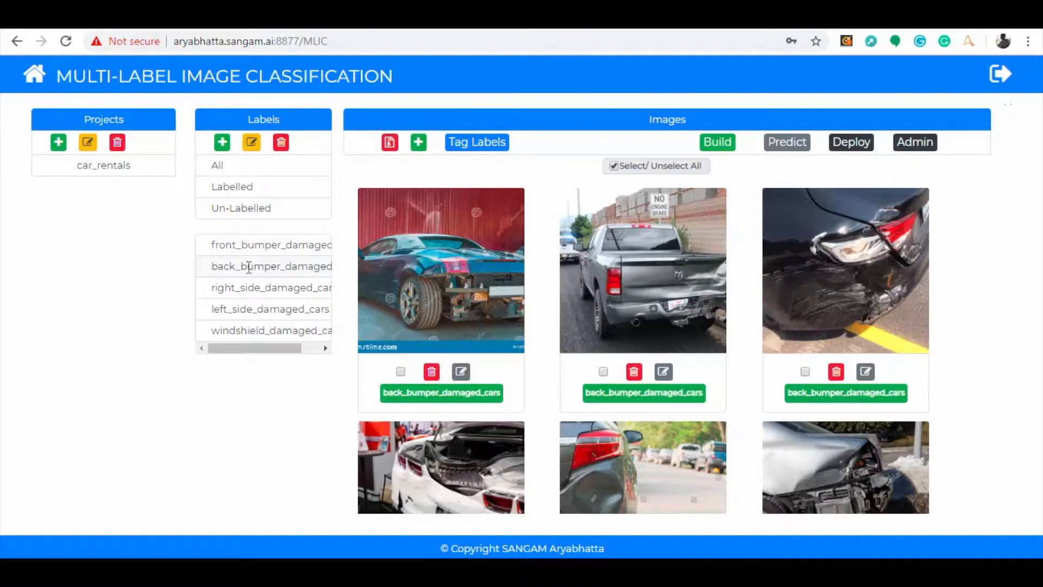
click(240, 207)
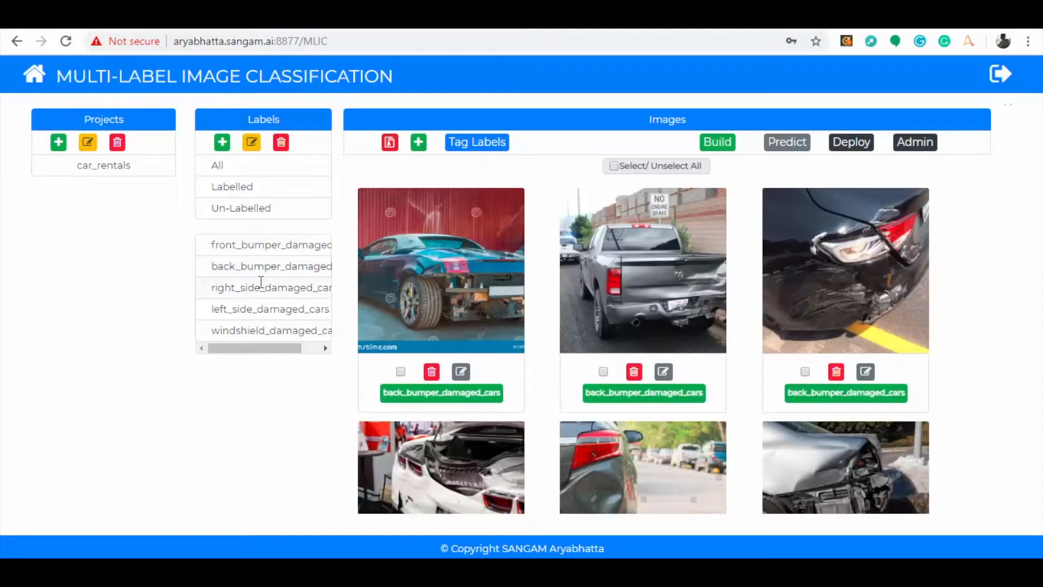
scroll(down, 3)
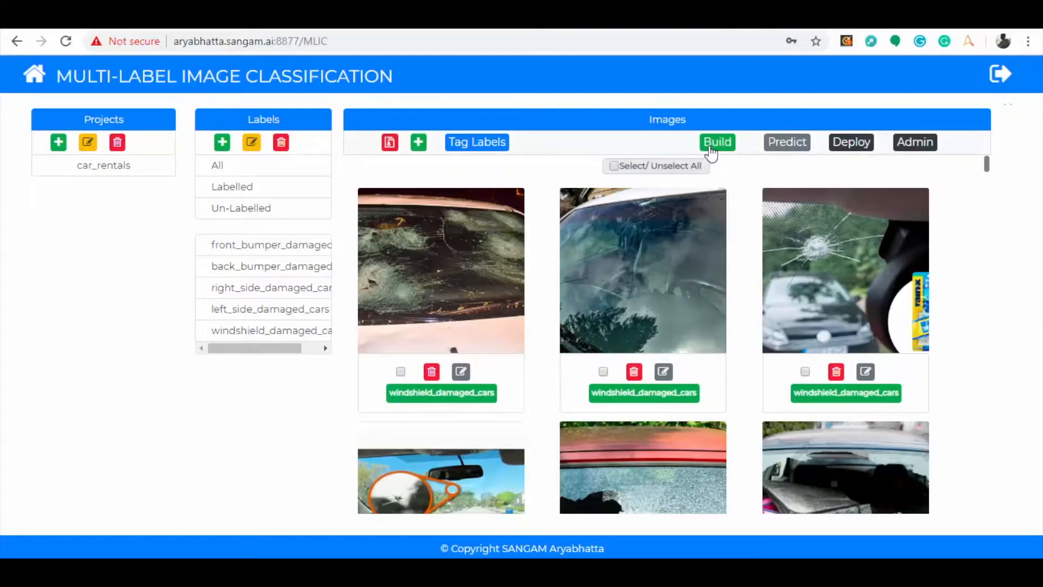
Step: Build the model with Epoch 50, Train Batch 30, Validate Batch 20, then close results
click(717, 141)
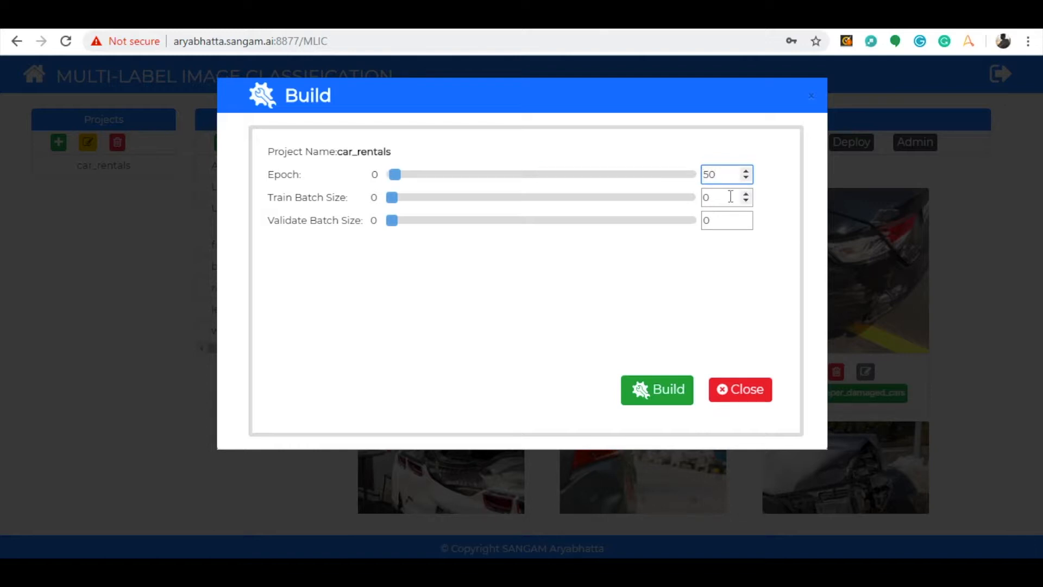
drag(392, 197, 541, 197)
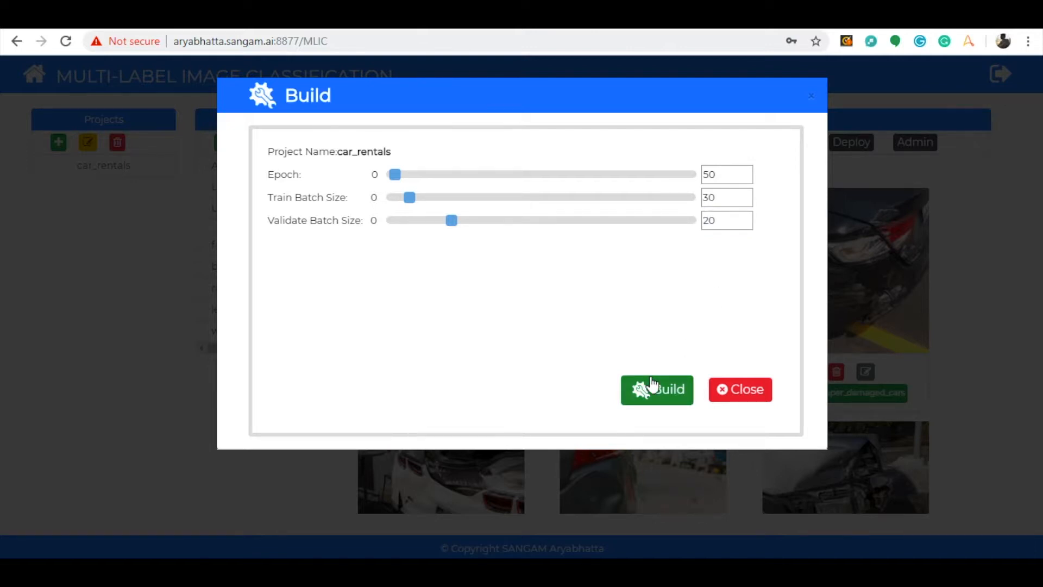
click(656, 390)
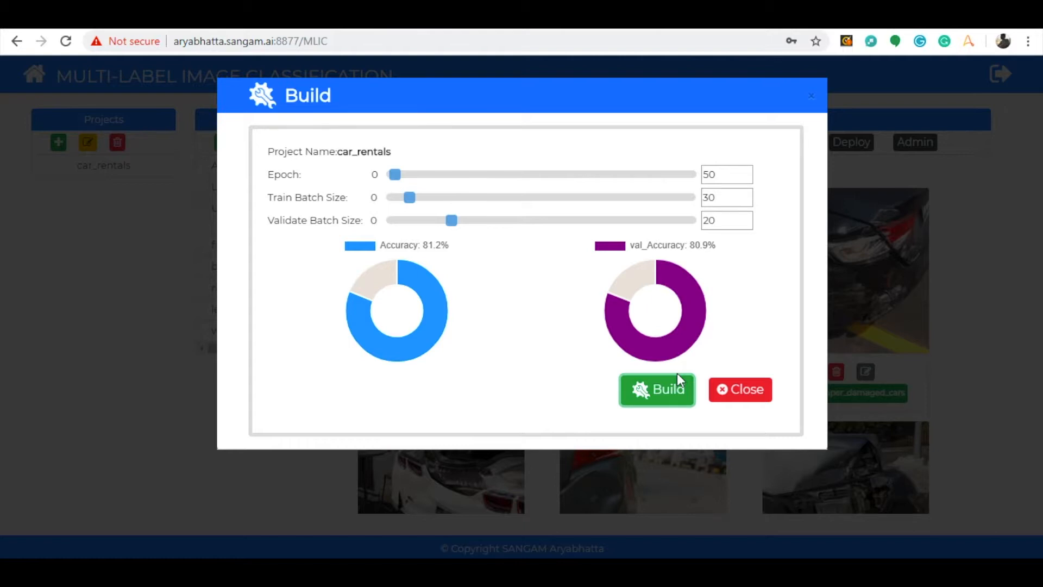
mouse_move(738, 331)
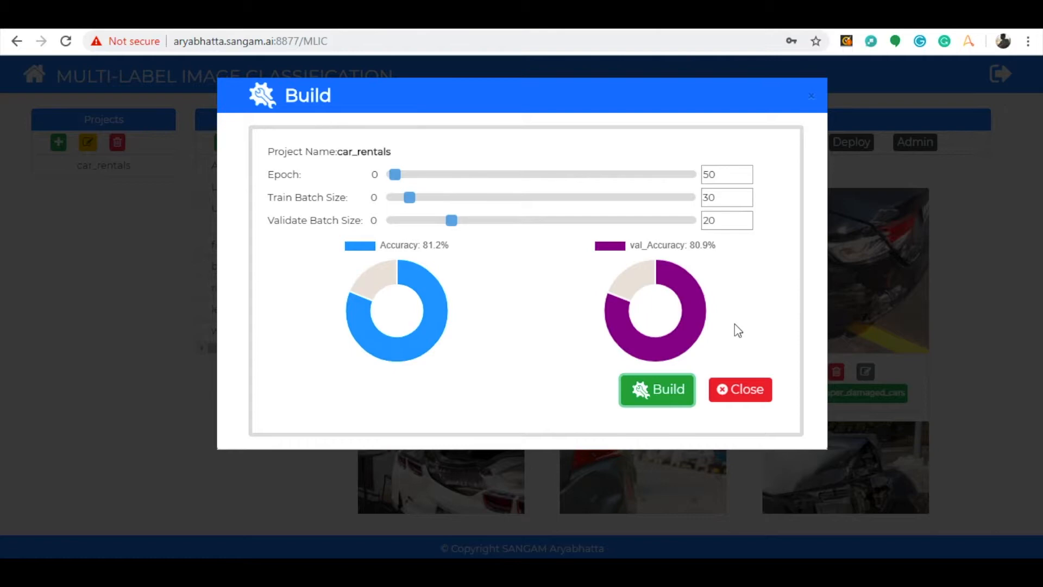
click(739, 388)
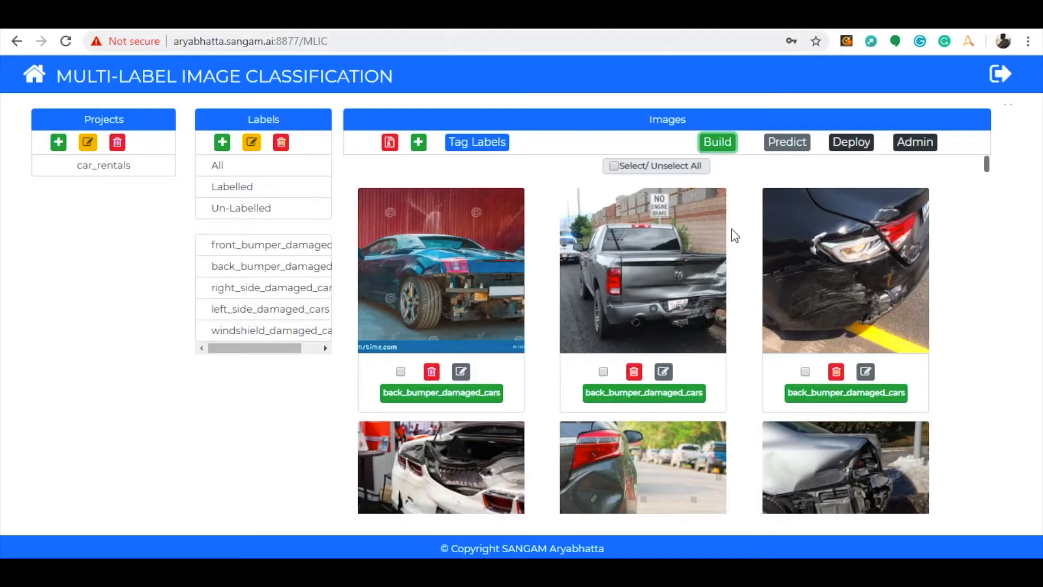
mouse_move(787, 142)
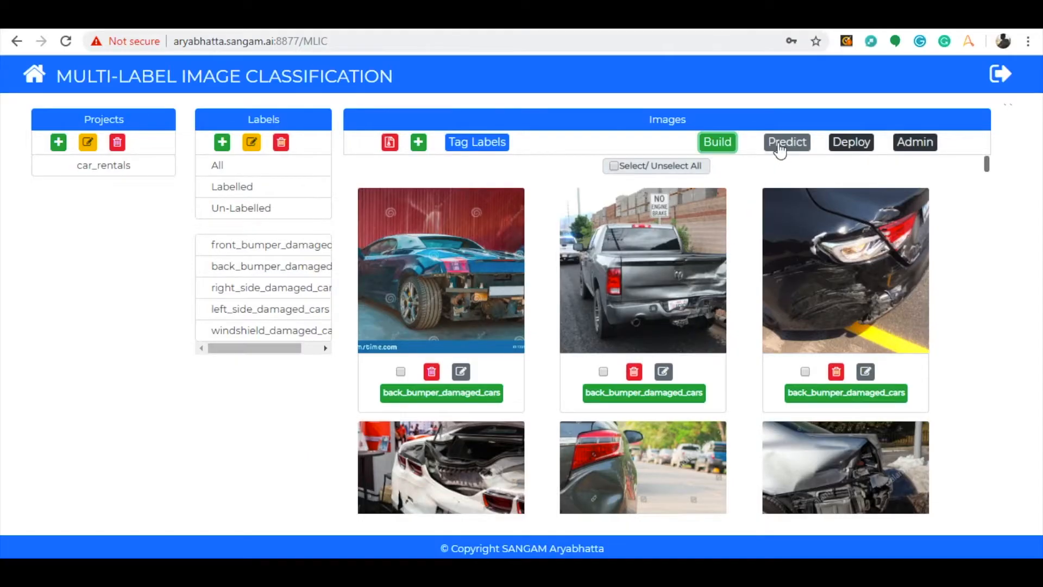
Step: Predict the windshield image with the latest car_rentals .h5 model, then close the results
click(785, 142)
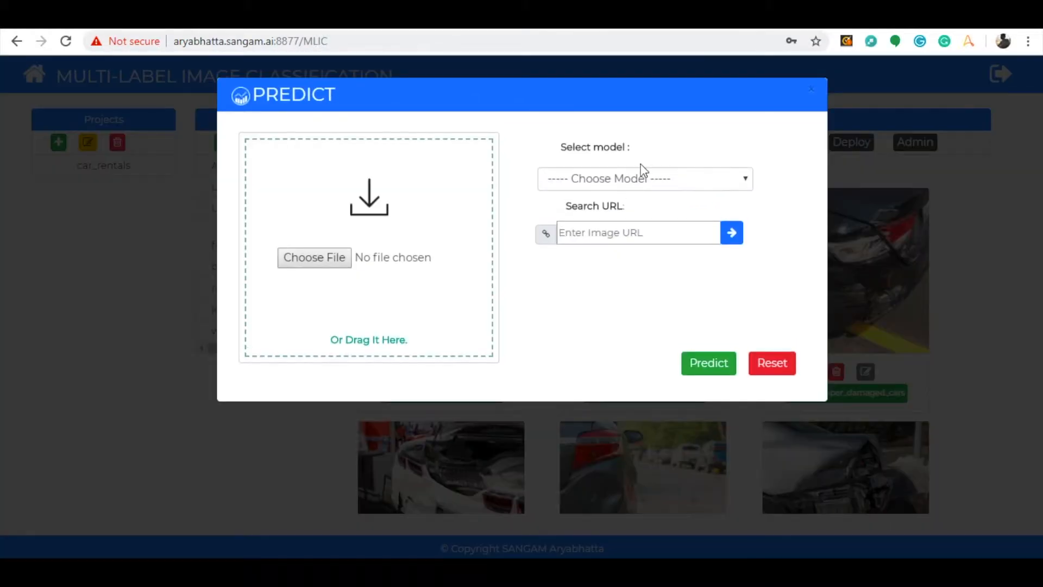
click(643, 178)
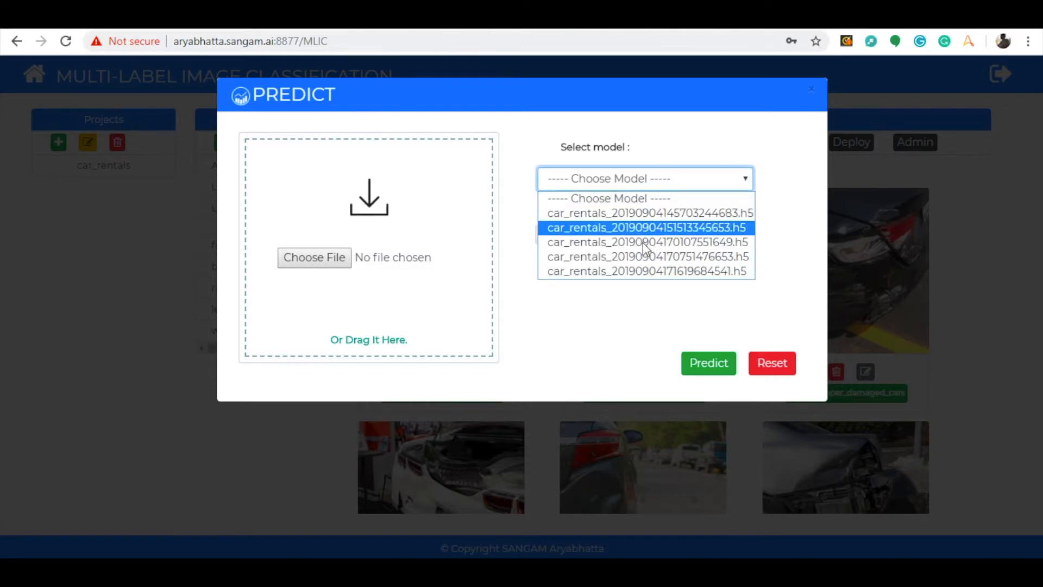
click(645, 270)
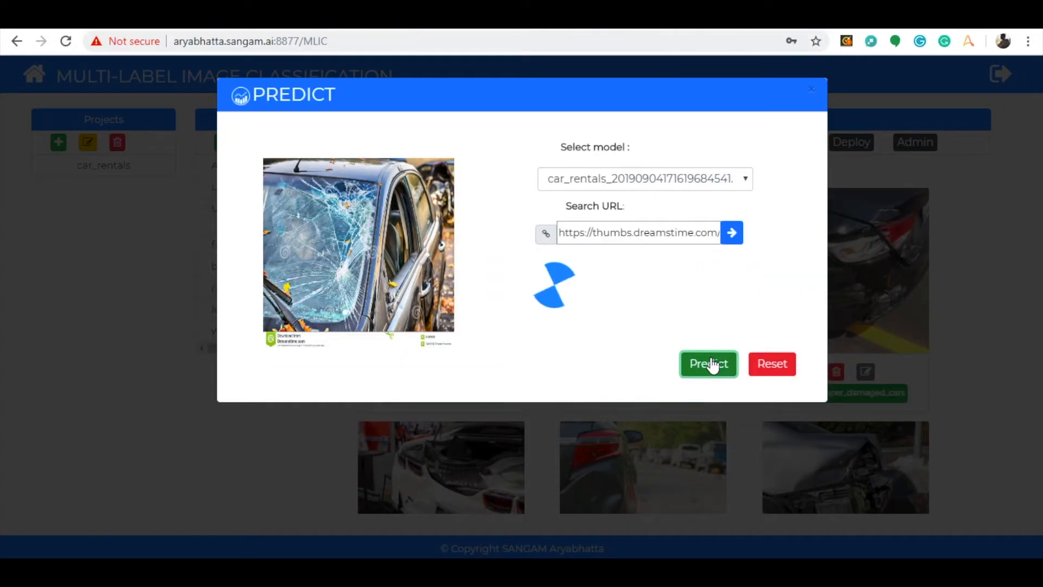
click(708, 364)
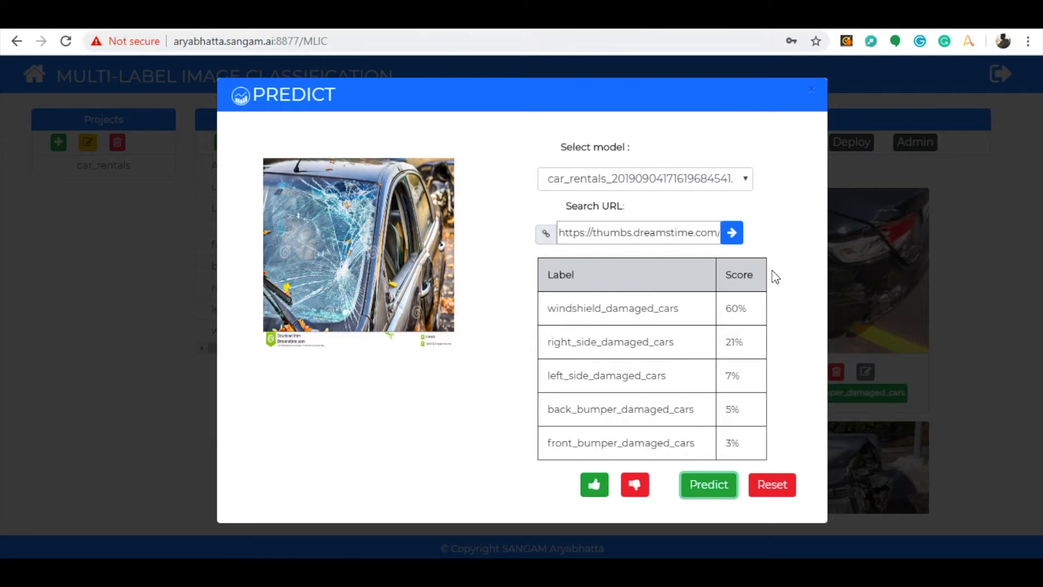
click(810, 89)
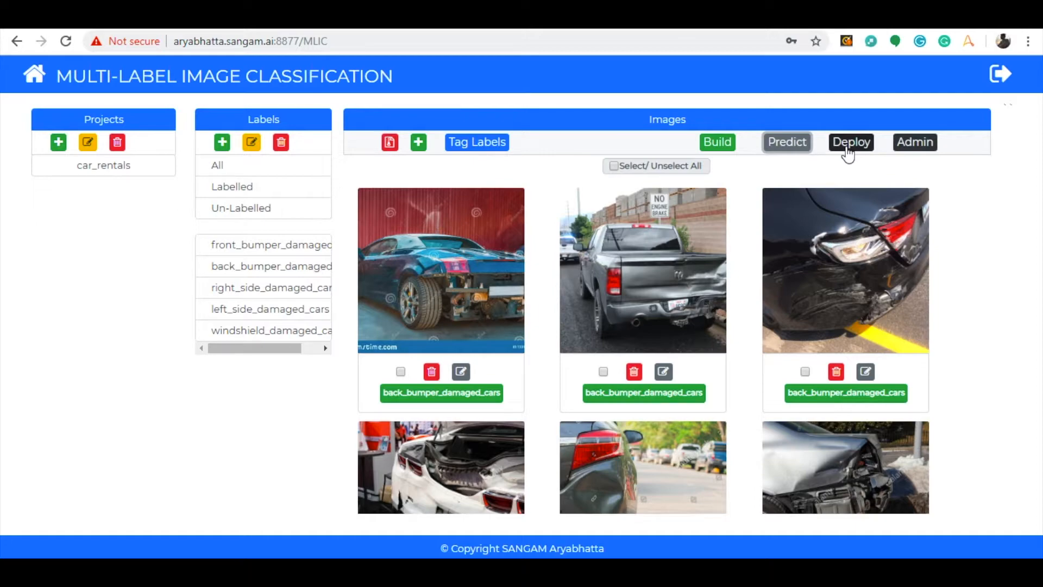
click(851, 142)
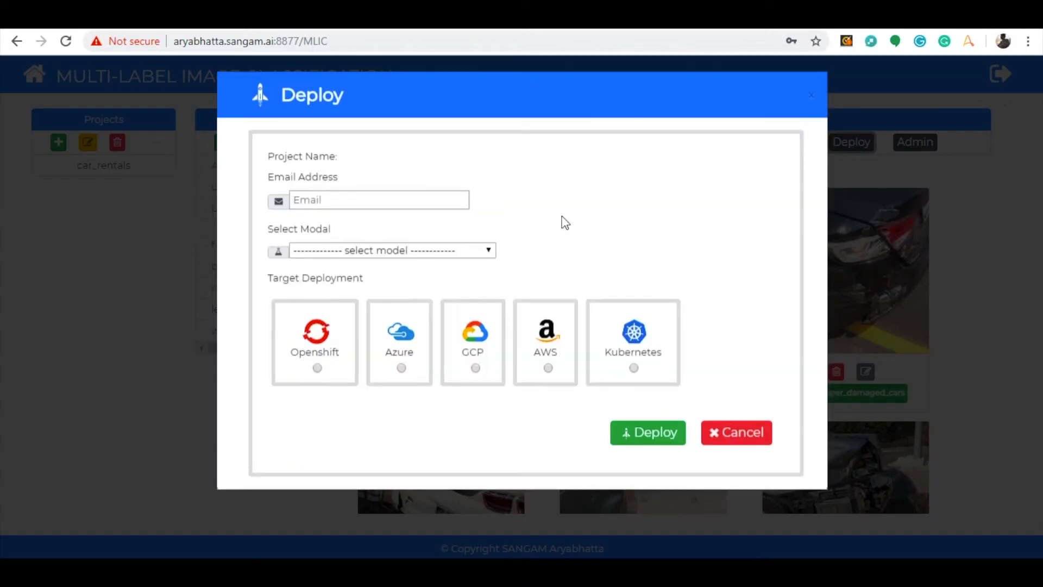
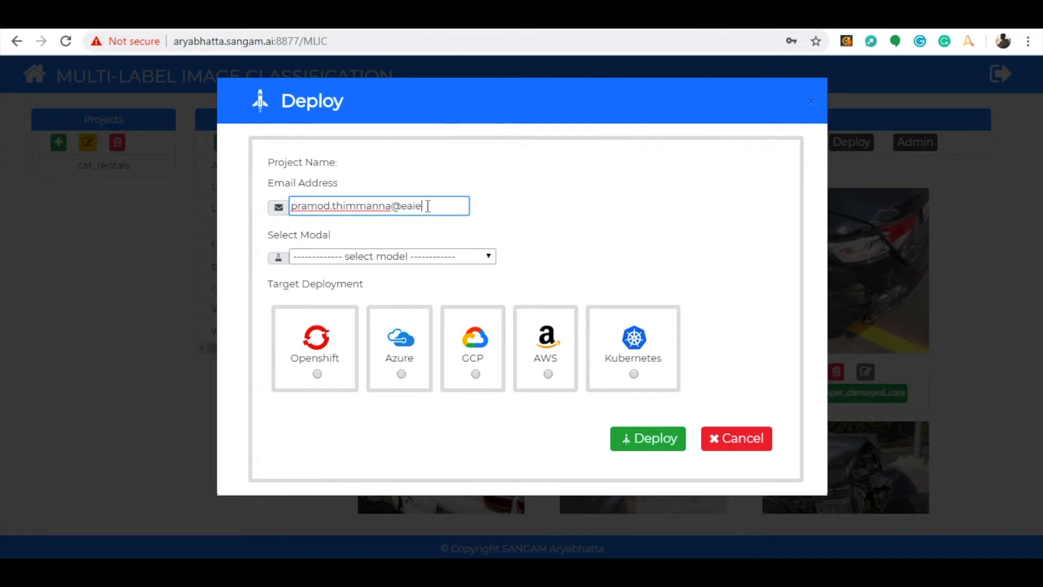
click(391, 256)
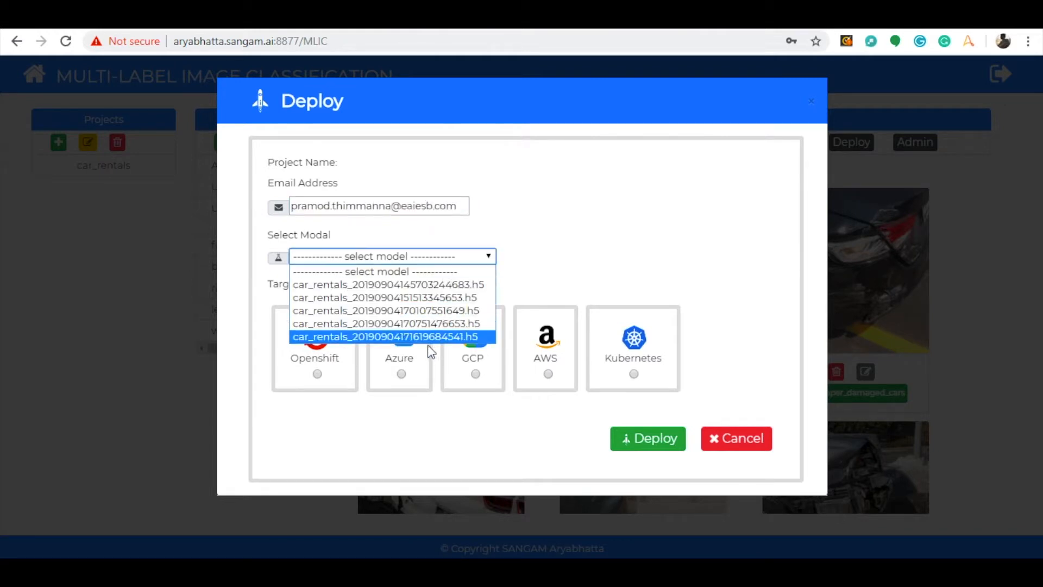
click(392, 337)
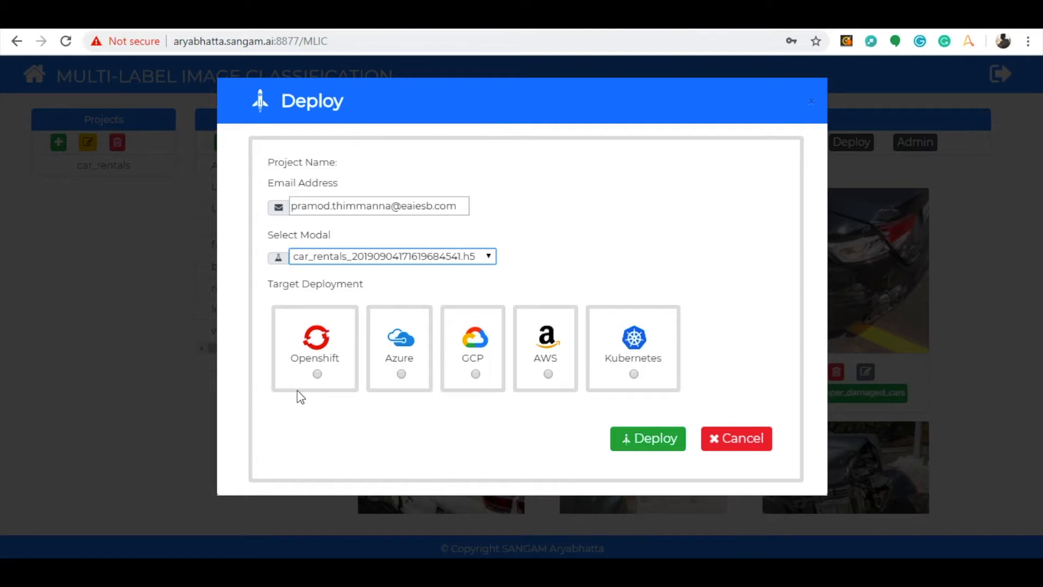
click(317, 374)
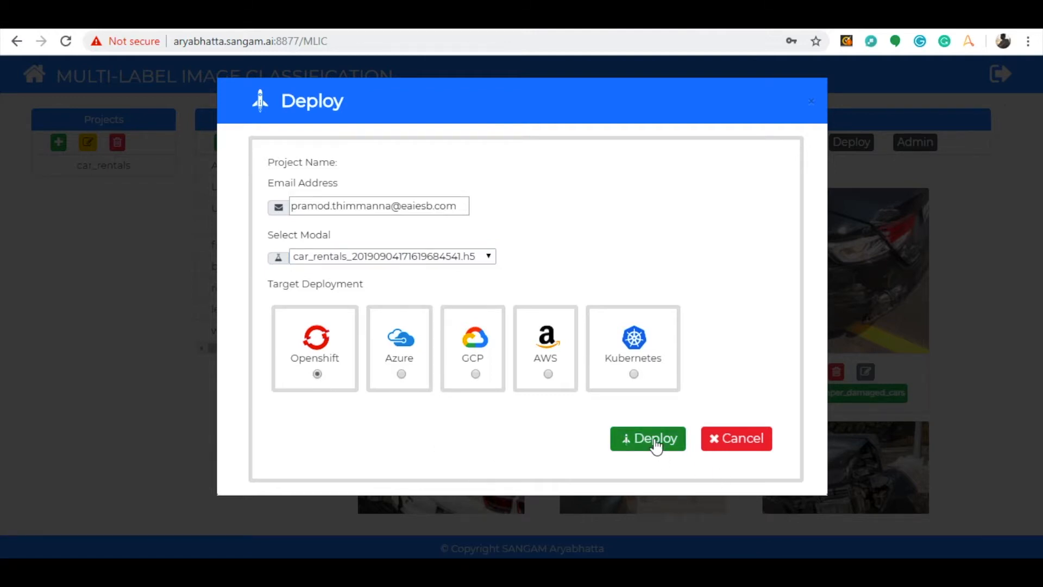
click(647, 438)
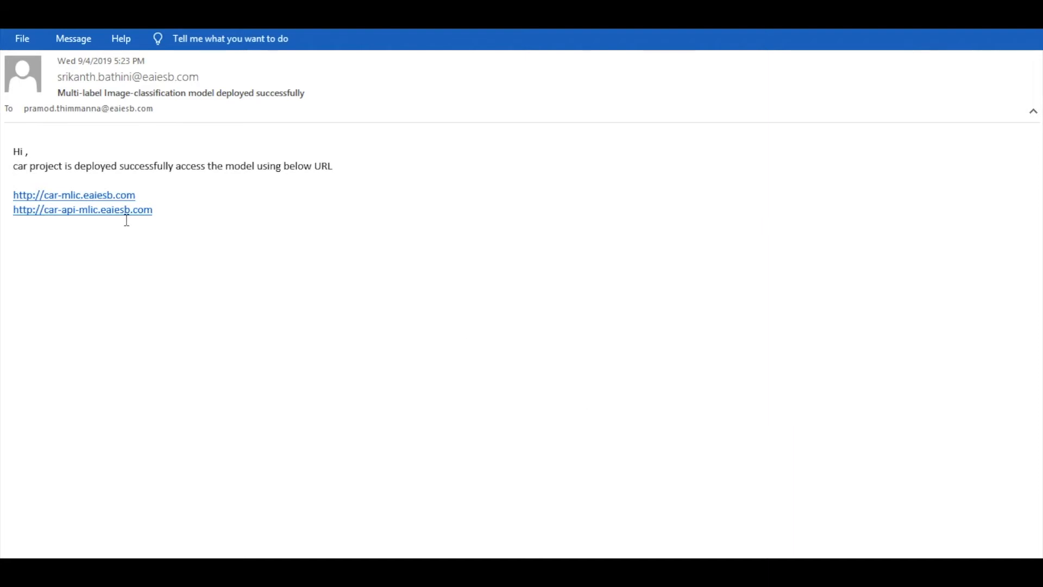
click(74, 195)
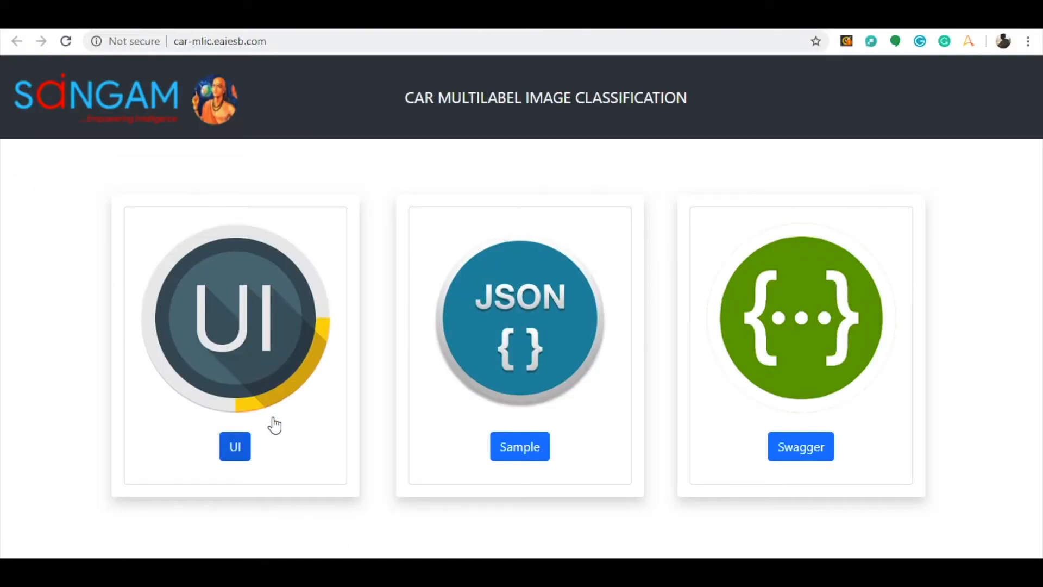
Step: Open the UI Predict page and click into the Enter Image URL field
click(234, 447)
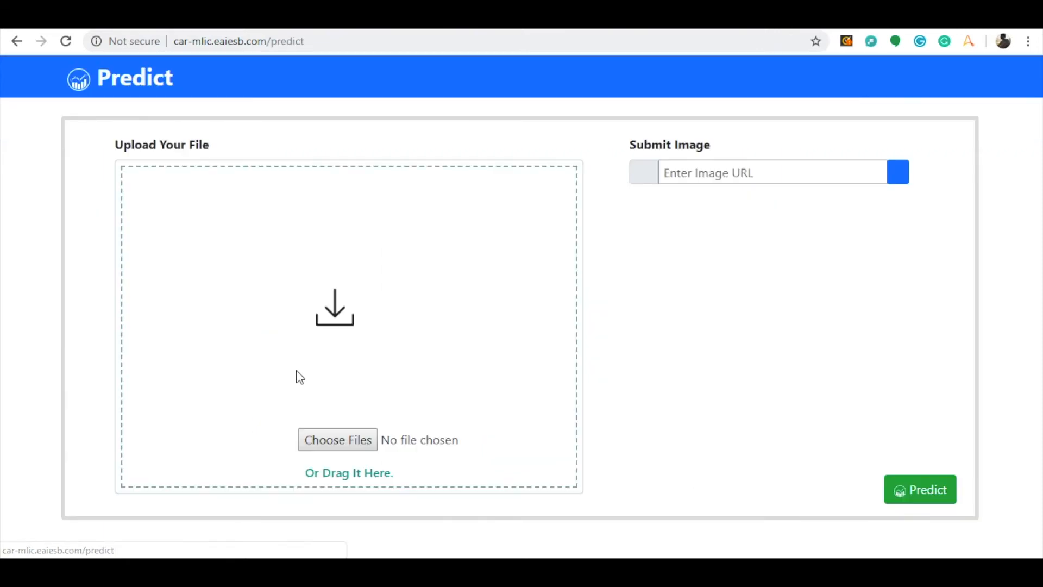
click(771, 172)
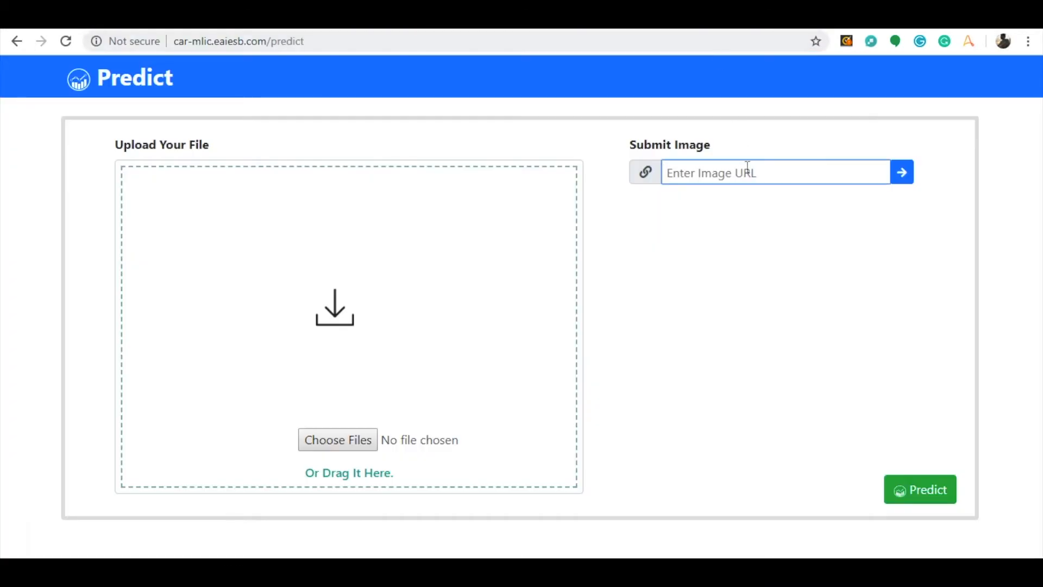